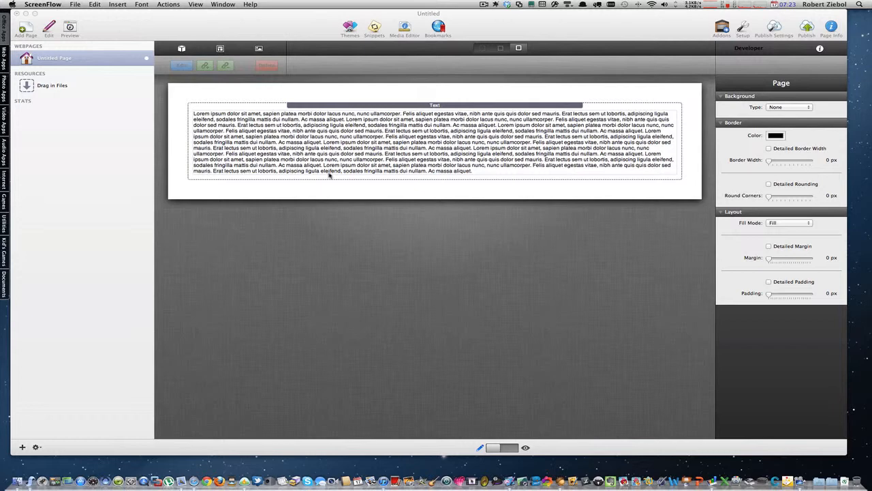
- Add a Contact Form page named 'Contact' and rename the original page to 'Home'
left_click(25, 28)
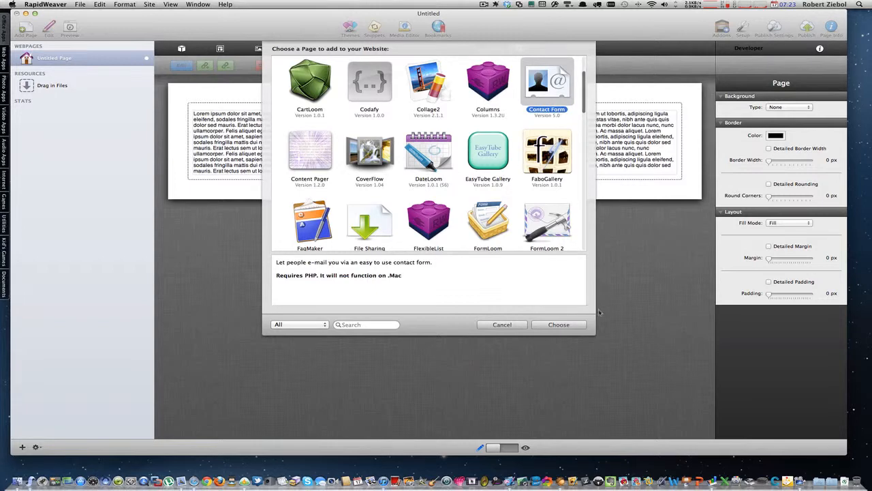
left_click(559, 324)
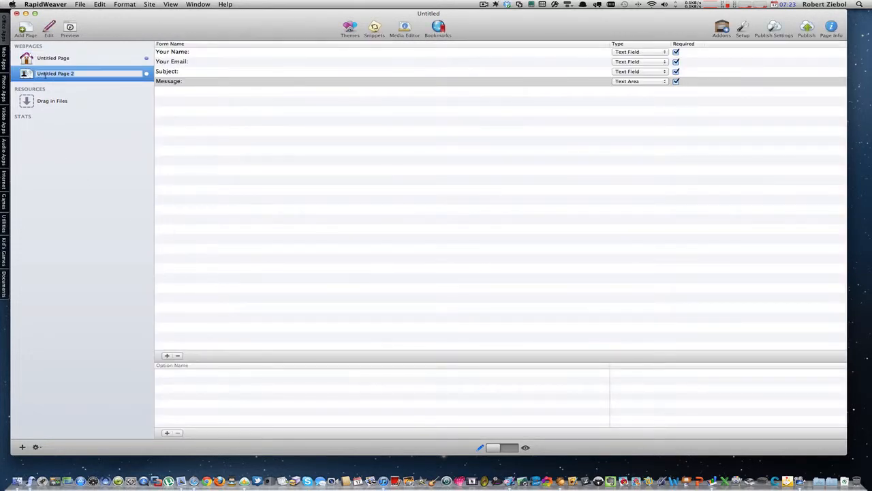
type("Contact")
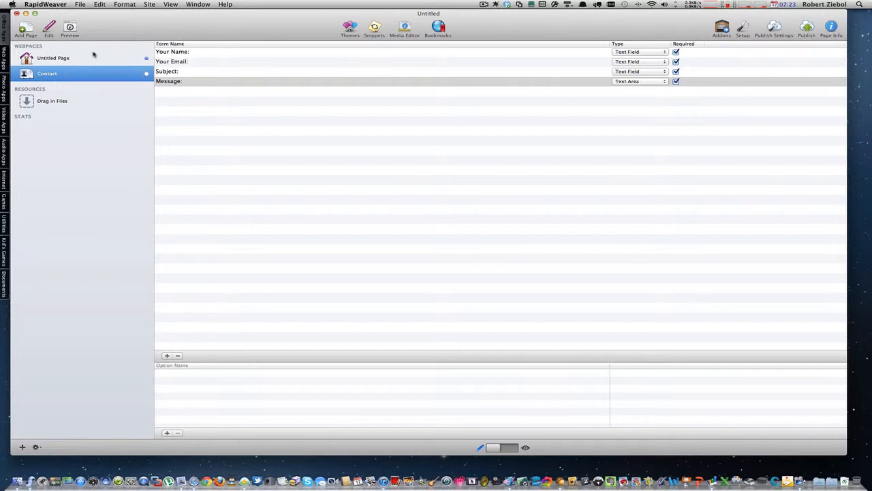
left_click(53, 57)
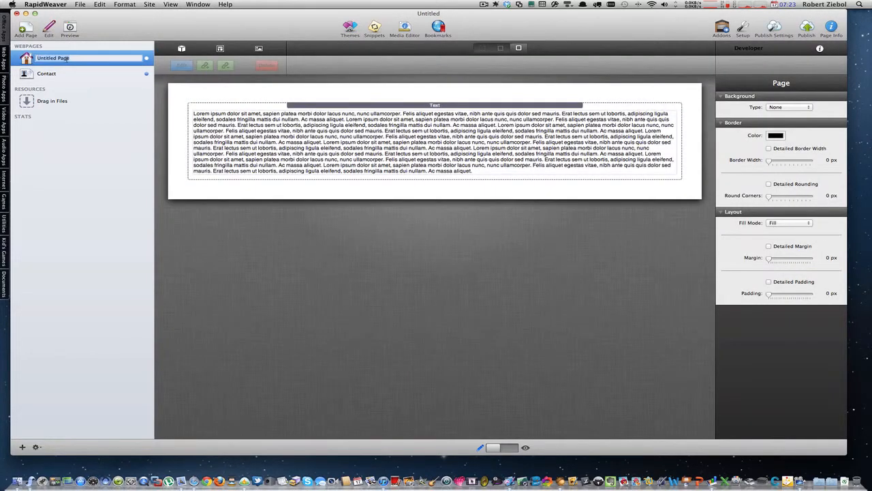
type("Home")
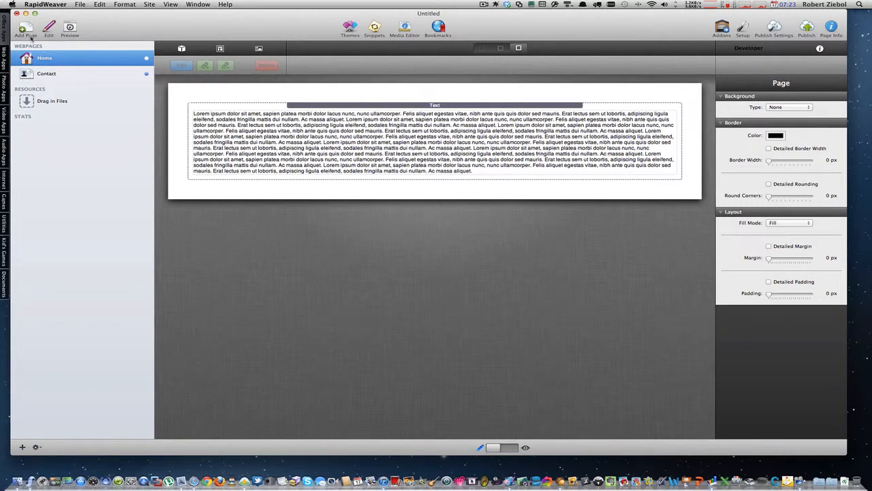
- Add a DateLoom page named 'Calendar' and return to the Home page
left_click(24, 29)
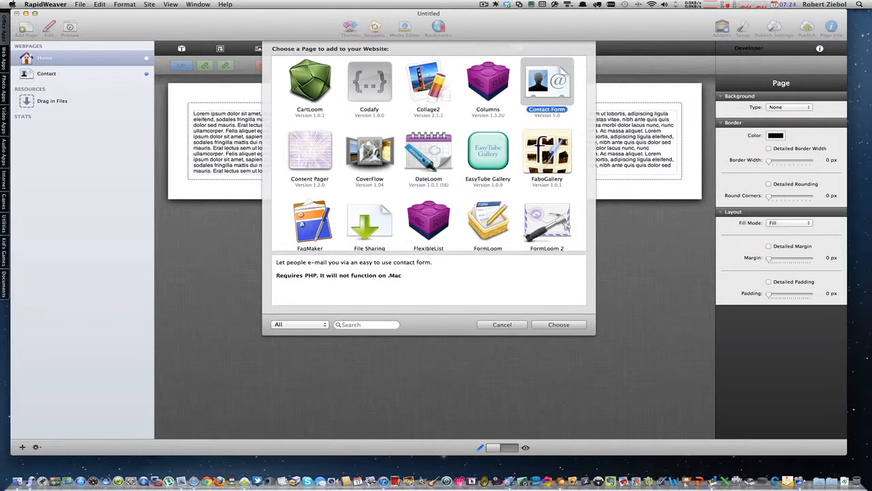
left_click(428, 151)
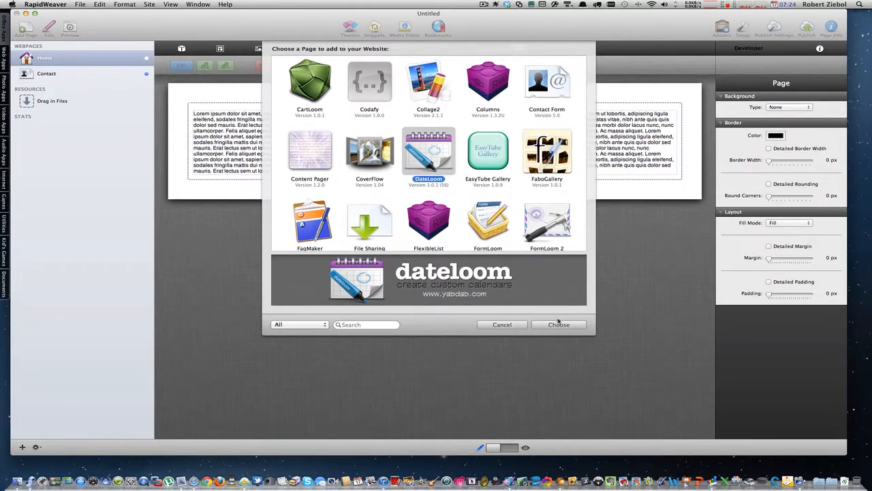
left_click(559, 324)
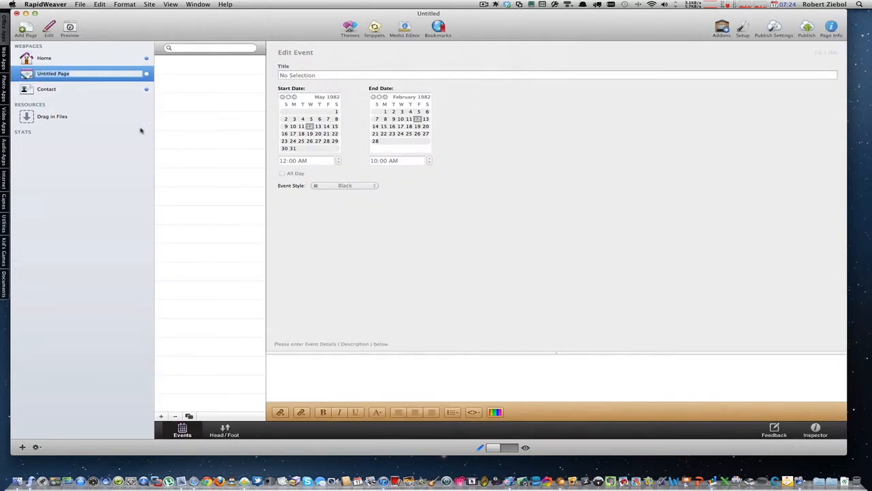
type("Calendar")
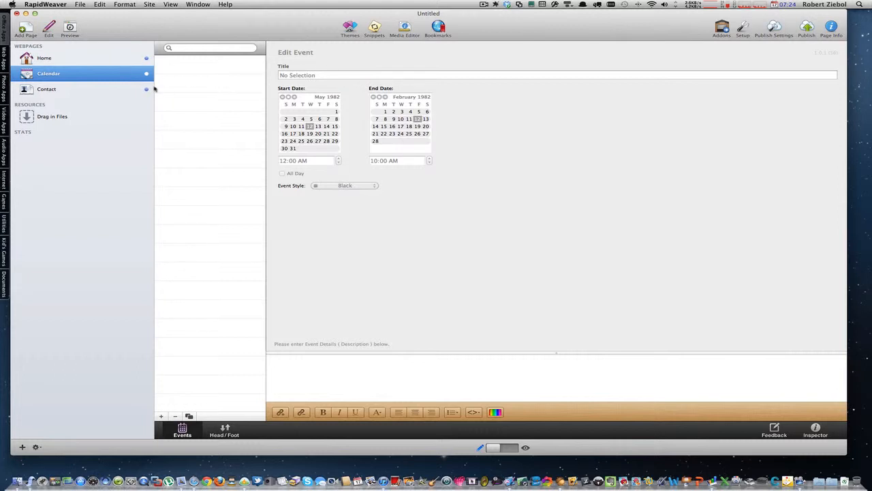
left_click(43, 57)
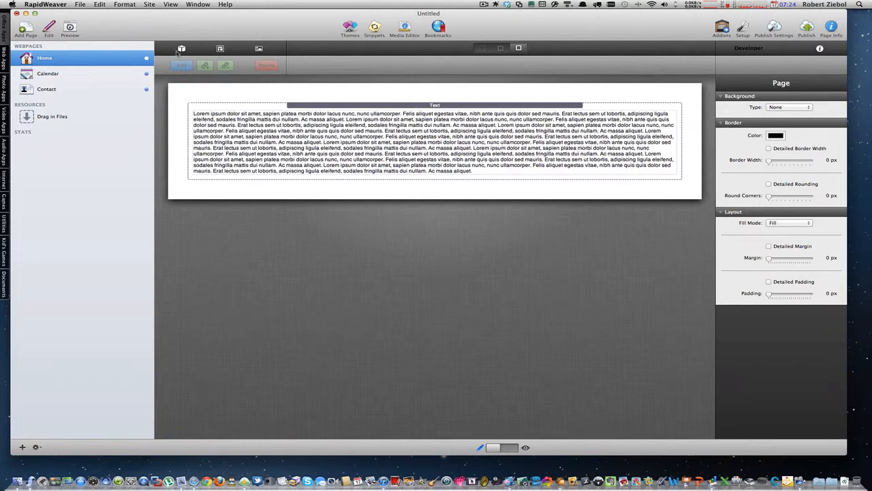
- Add a Like It stack from the Stack Elements library beneath the Home page text
left_click(181, 49)
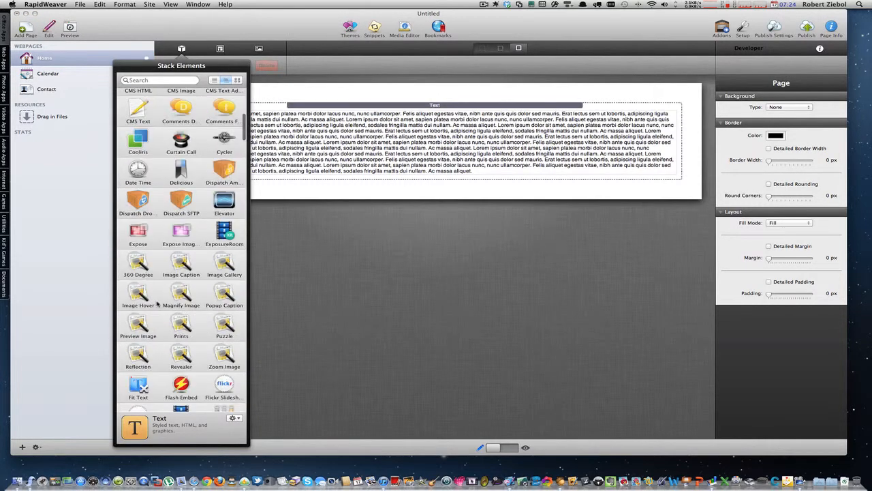
scroll("down", 3)
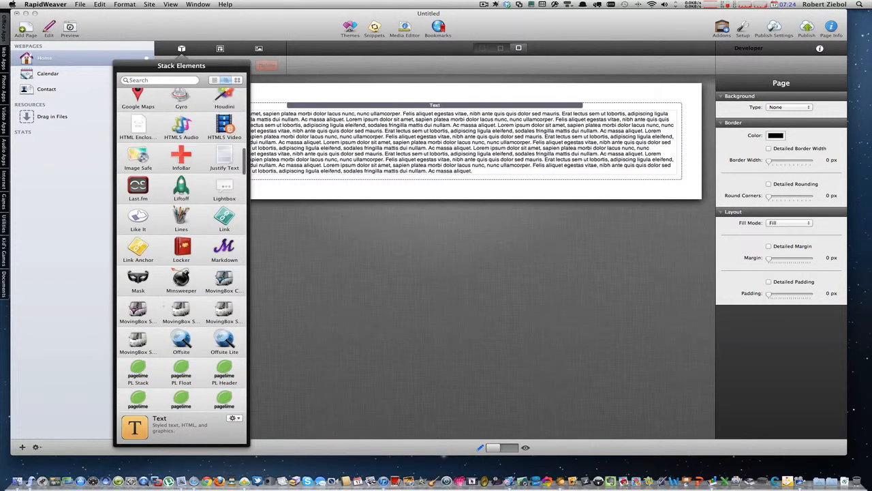
left_click(138, 218)
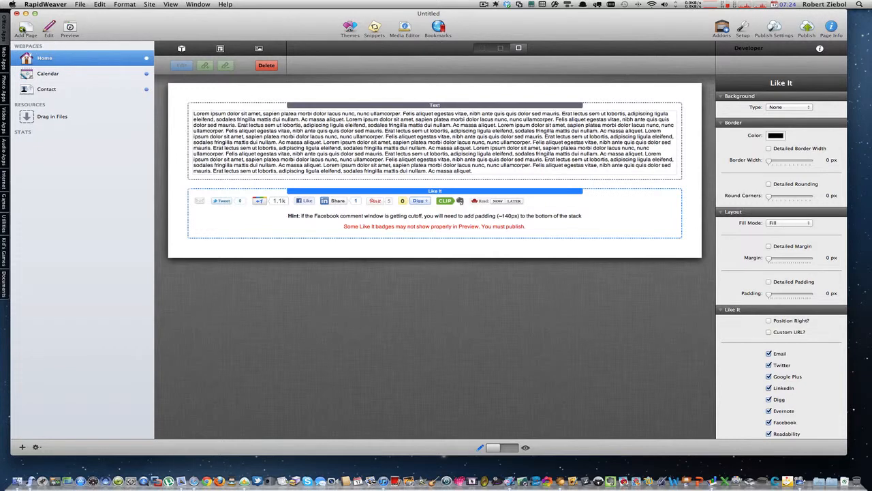
- Add a PlusKit page type to the site and rename the new page 'PlusKit'
left_click(24, 30)
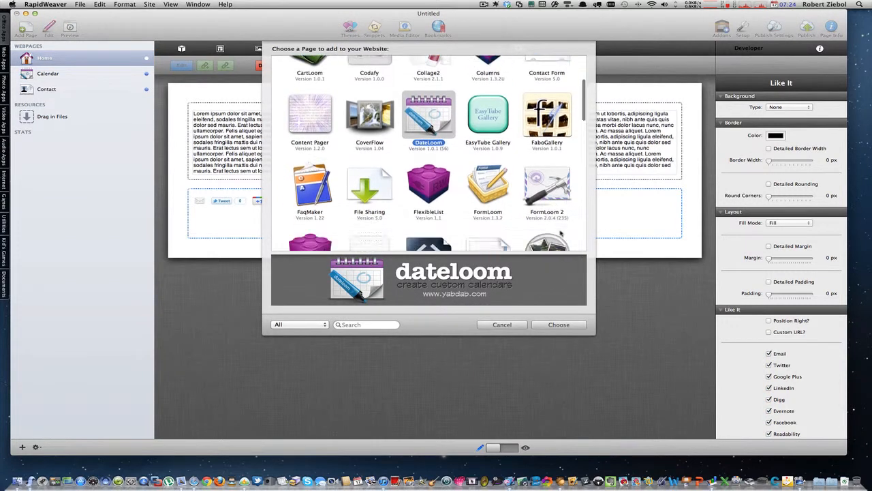
scroll("down", 3)
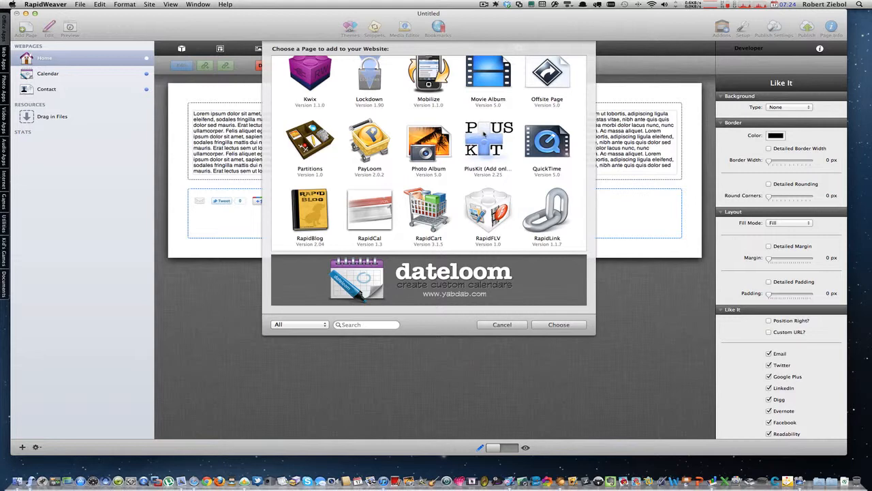
left_click(488, 143)
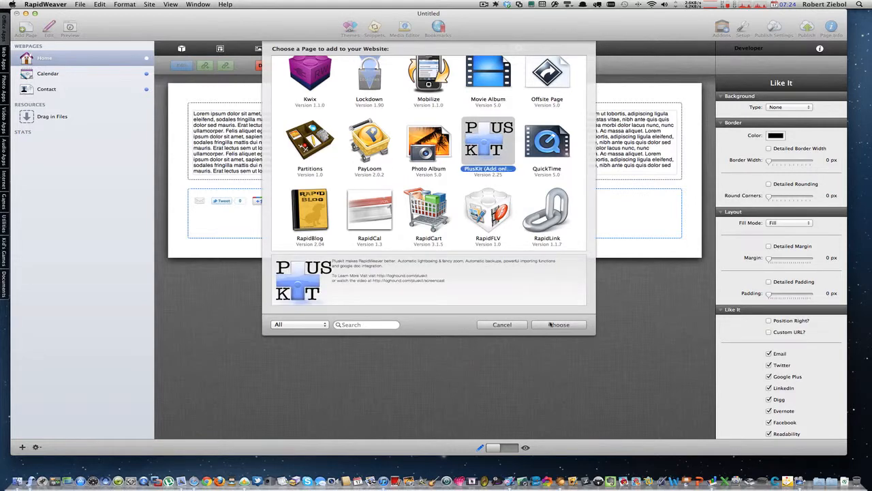
left_click(559, 325)
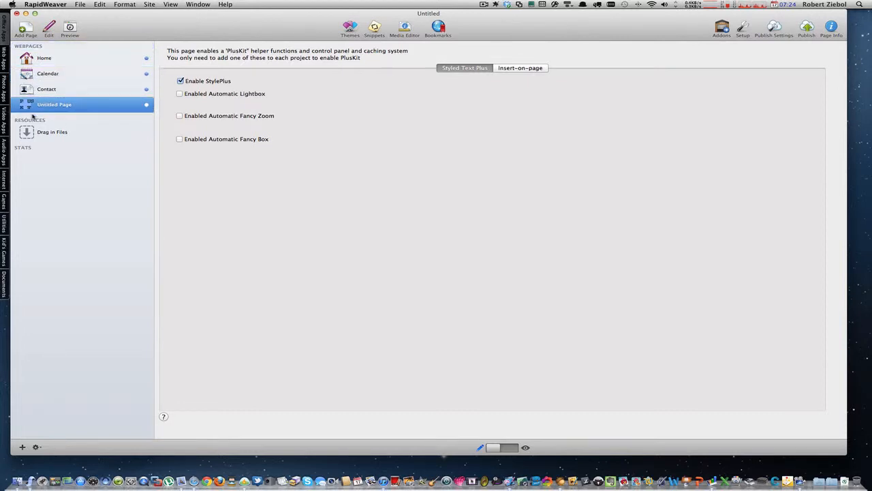
double_click(53, 104)
type("PlusKit")
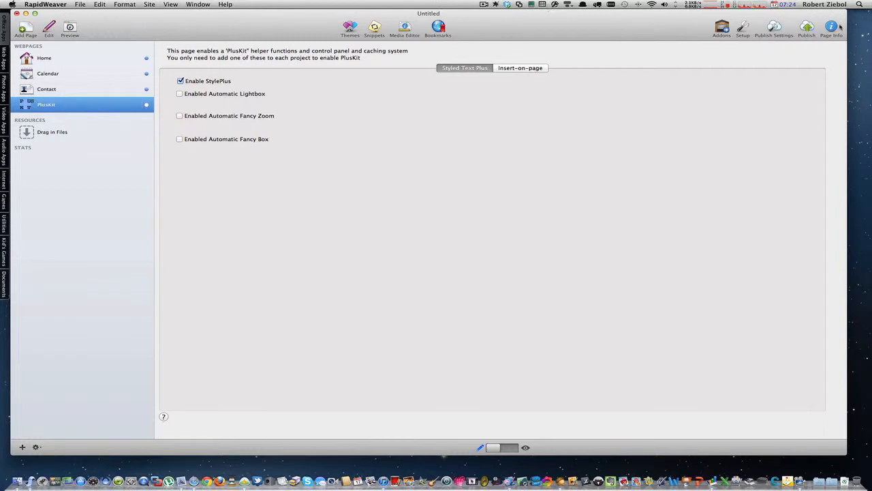
- Hide the PlusKit page from the menu, disable it, and enable StylePlus in its settings
left_click(832, 29)
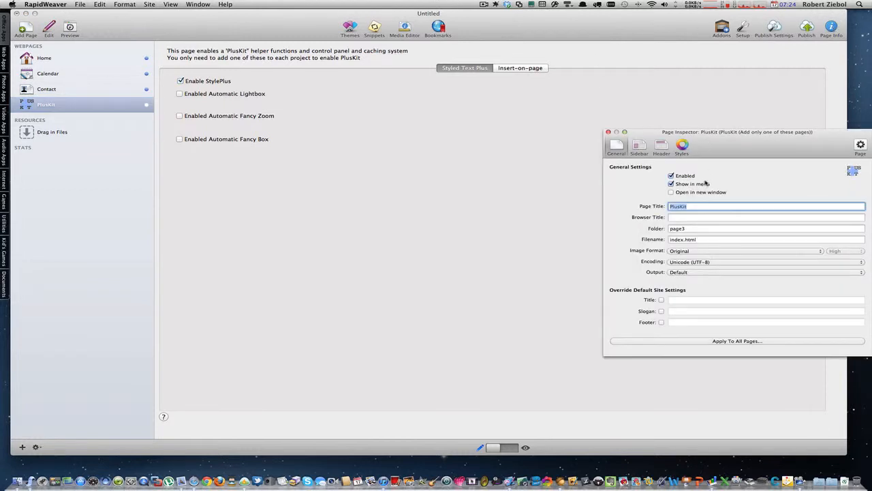
left_click(671, 183)
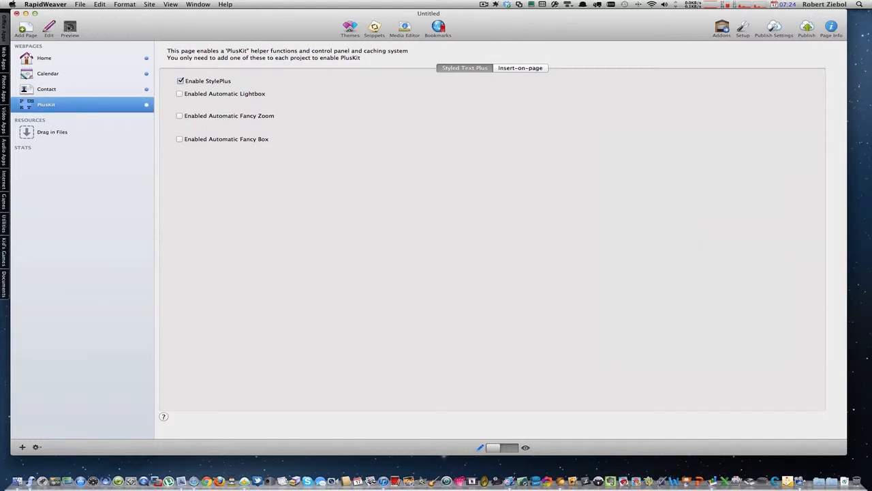
left_click(69, 30)
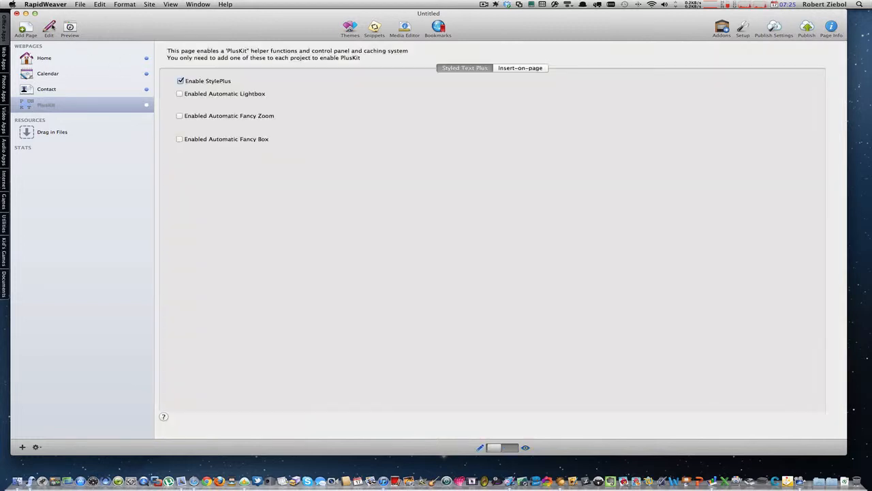
left_click(831, 30)
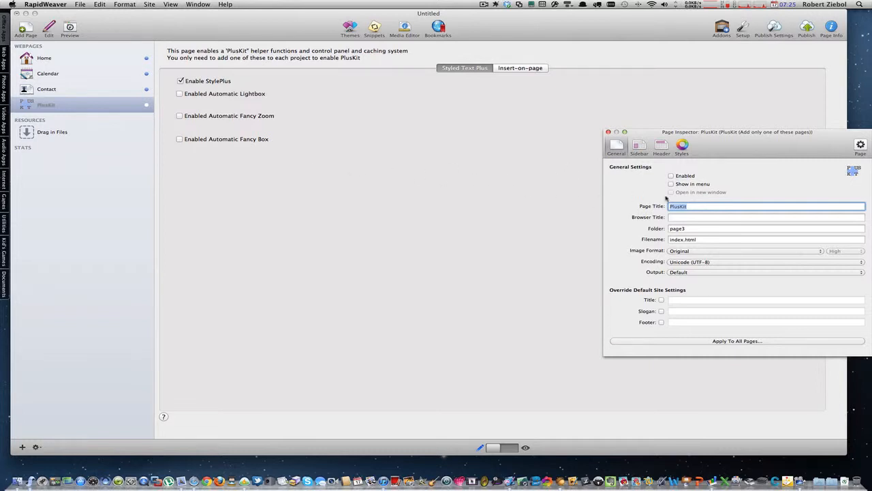
mouse_move(627, 166)
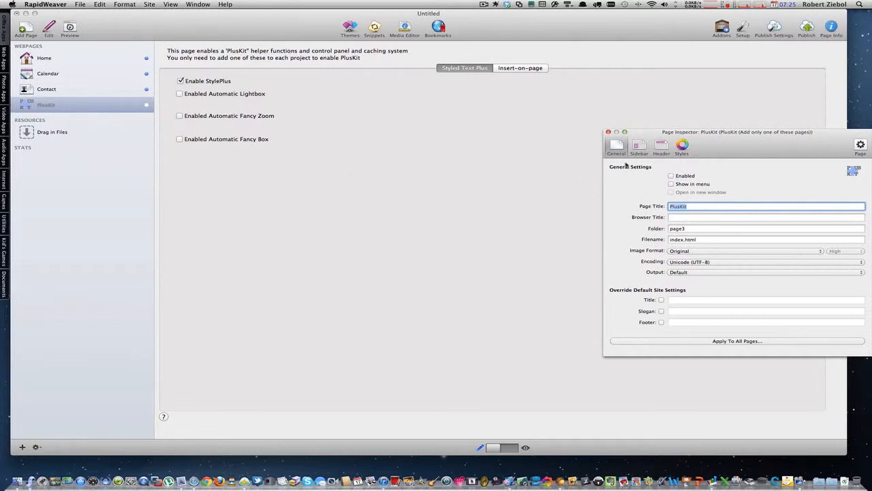
left_click(608, 131)
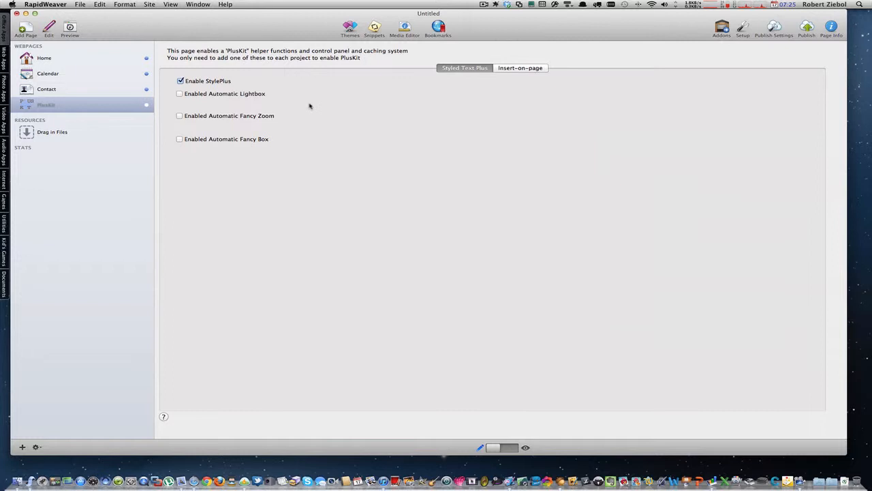
mouse_move(210, 94)
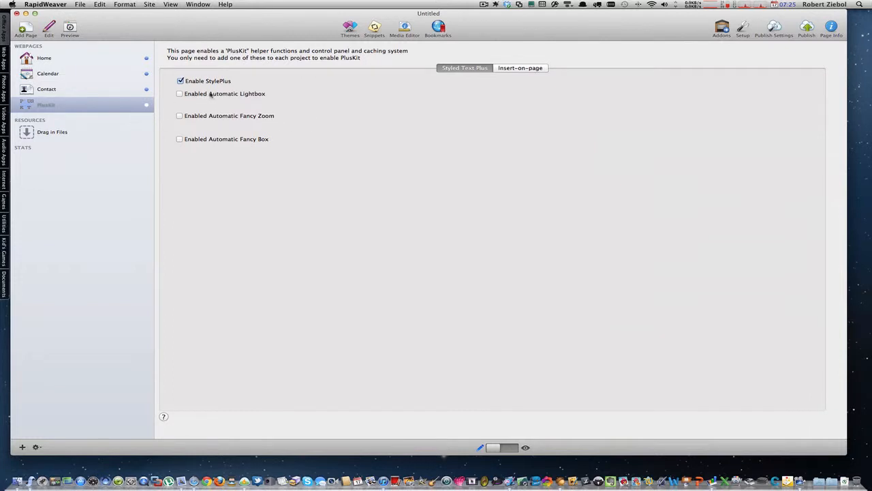
mouse_move(245, 123)
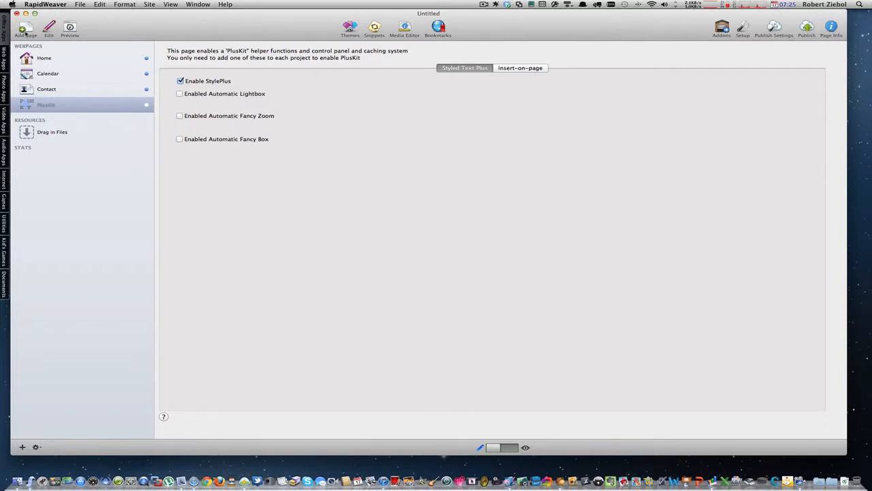
- Add a Stacks page named 'LikeIt' and drag a Like It stack onto it
left_click(25, 28)
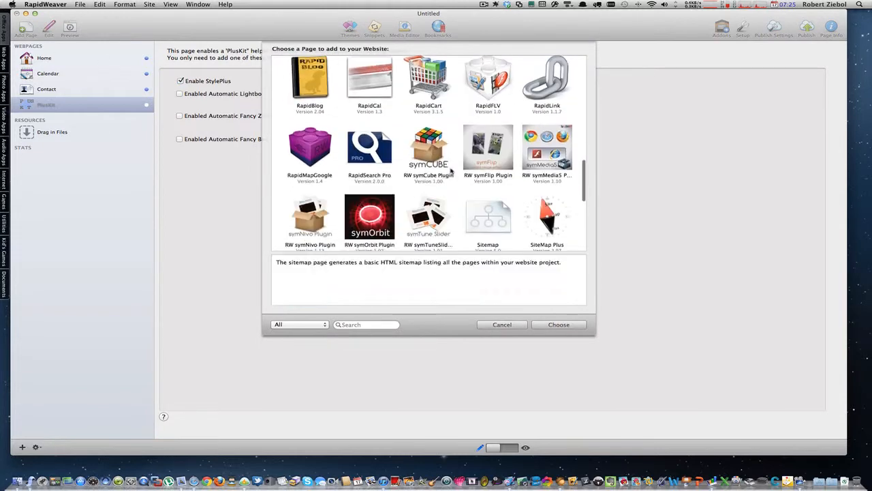
left_click(559, 324)
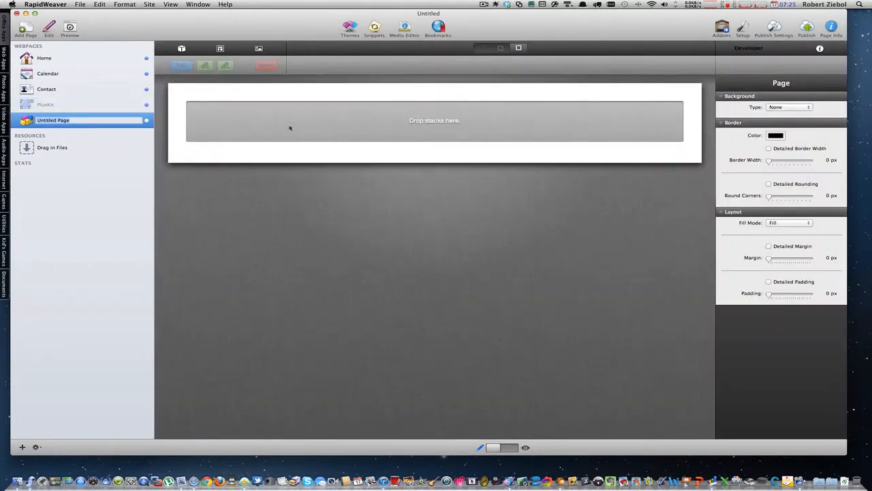
type("LikeIt")
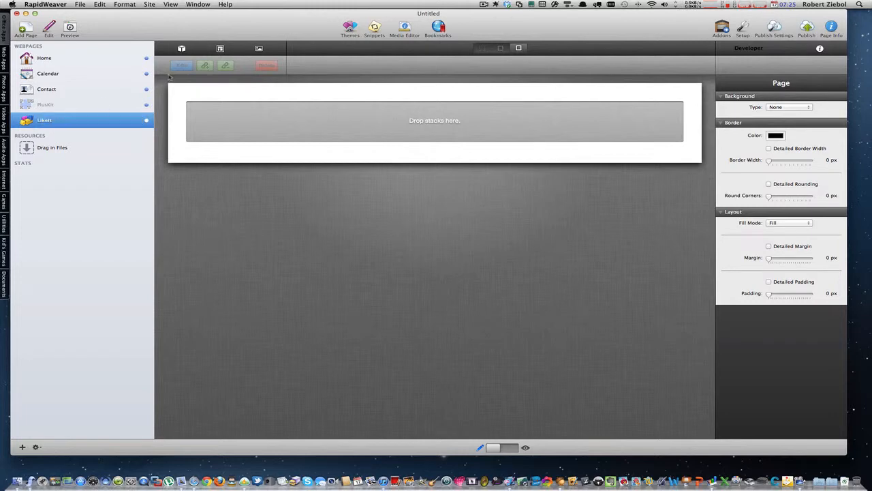
left_click(181, 50)
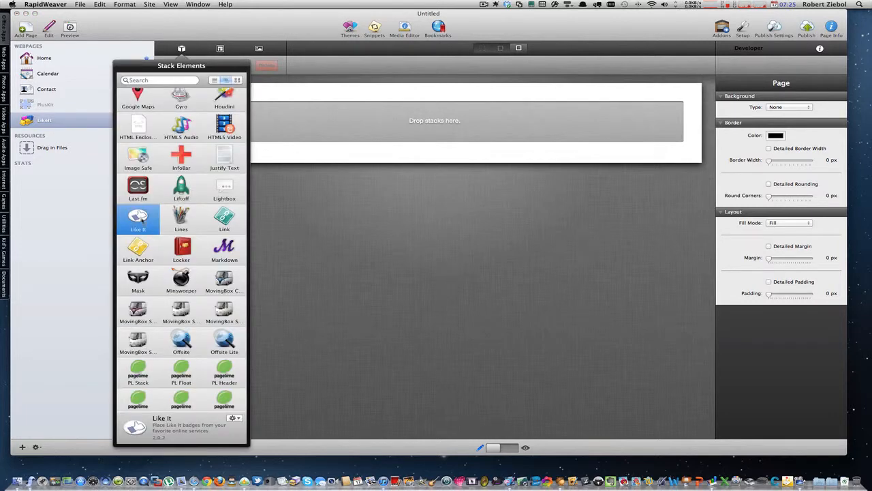
left_click_drag(137, 218, 433, 120)
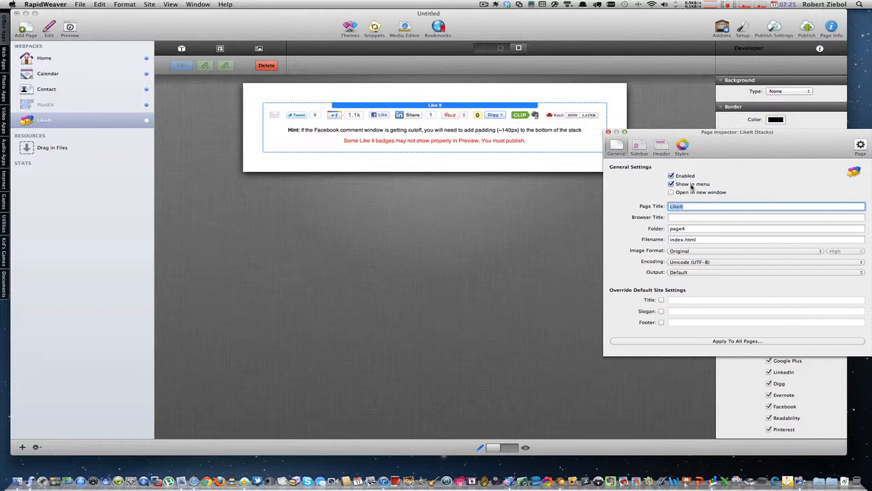
- Untick Show in menu for the LikeIt page, preview it, and return to Edit mode
left_click(671, 184)
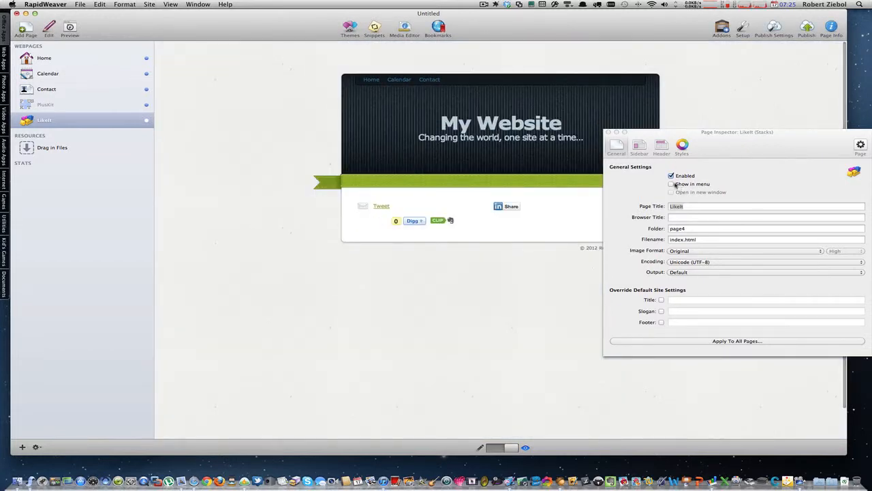
left_click(671, 184)
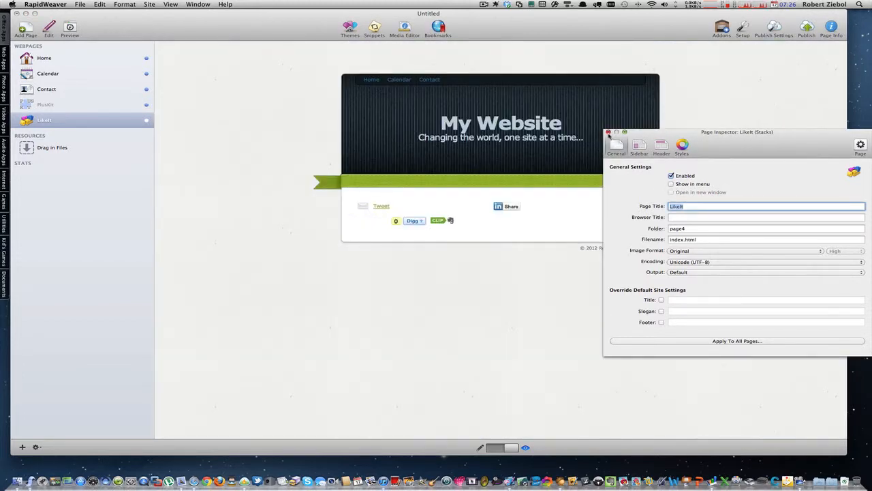
left_click(608, 131)
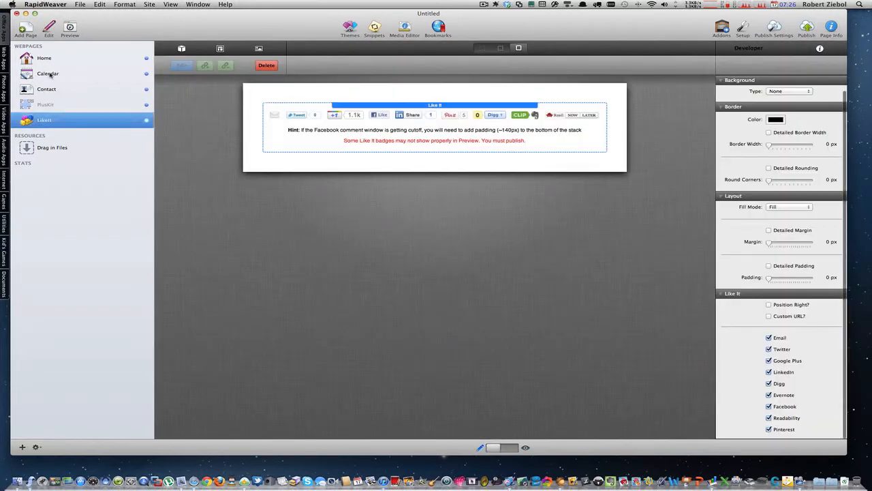
- Select the Calendar page to show its DateLoom event editor
left_click(48, 73)
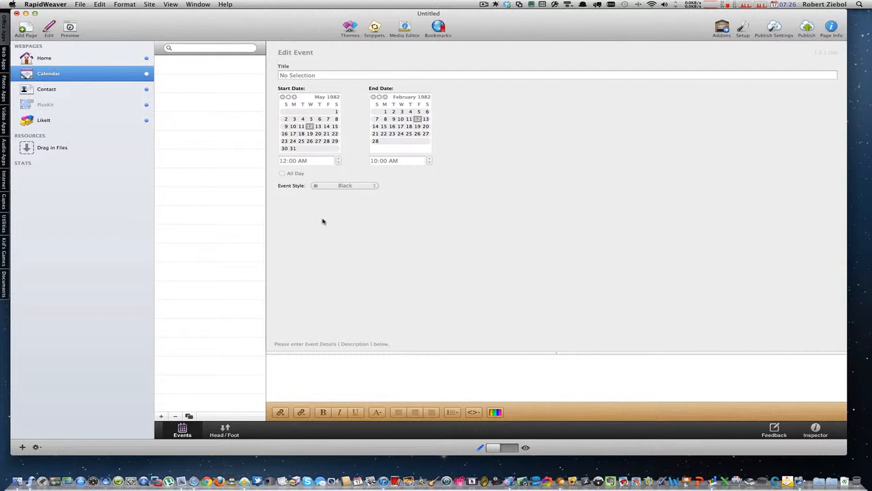
left_click(224, 431)
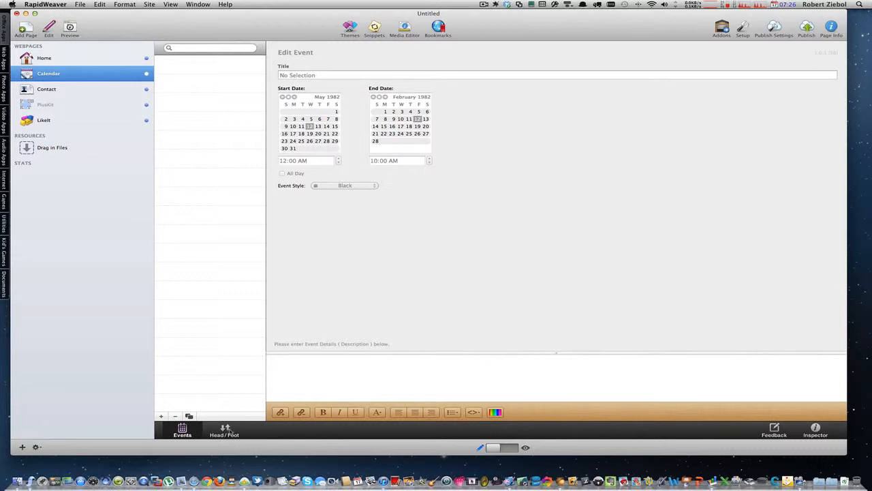
- Write Head/Foot header and footer sentences naming the Dateloom page and preview them
left_click(224, 431)
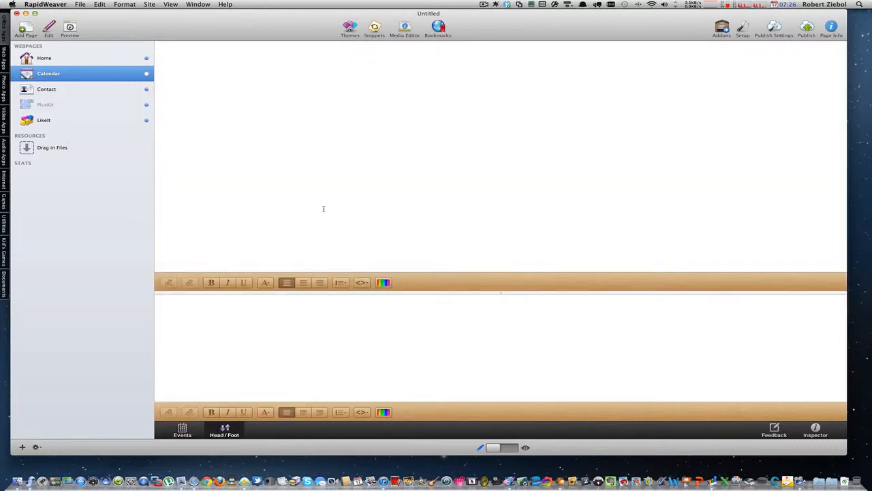
mouse_move(390, 157)
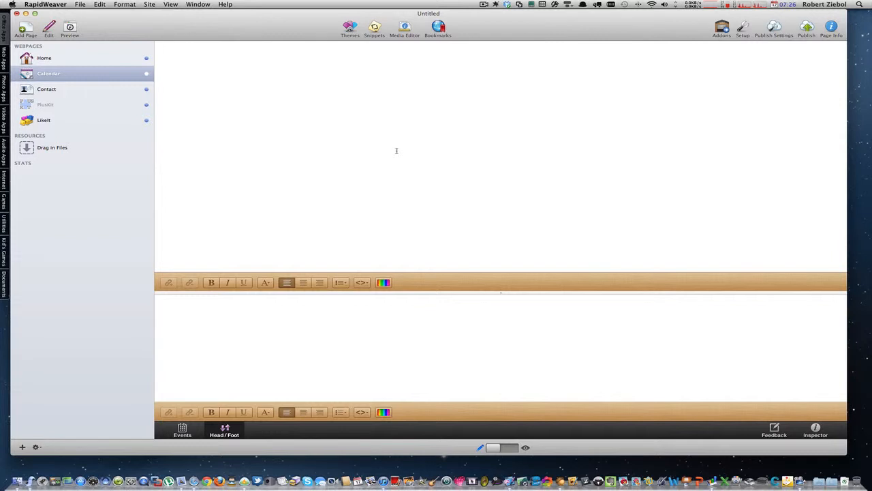
type("This is the header of the")
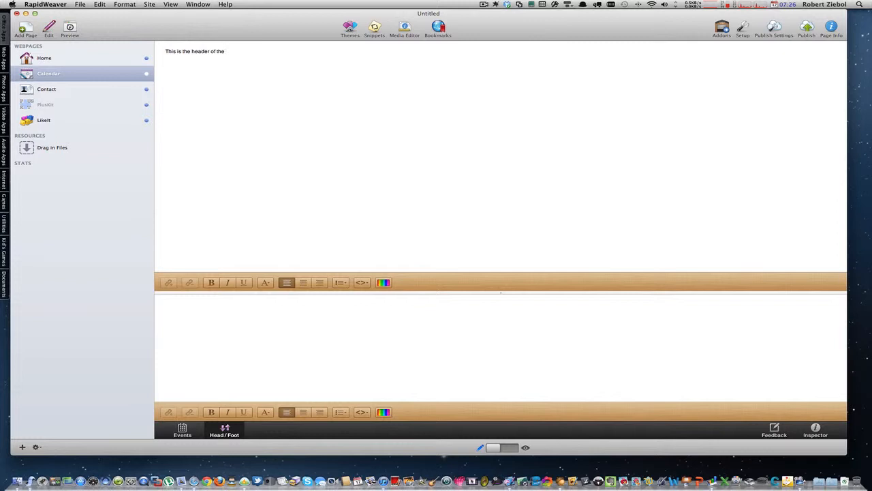
type("Dateloom page.")
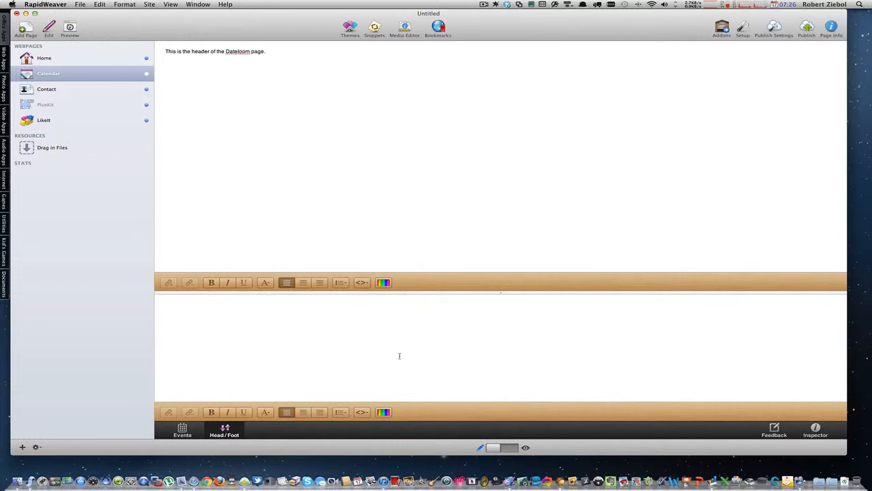
type("The")
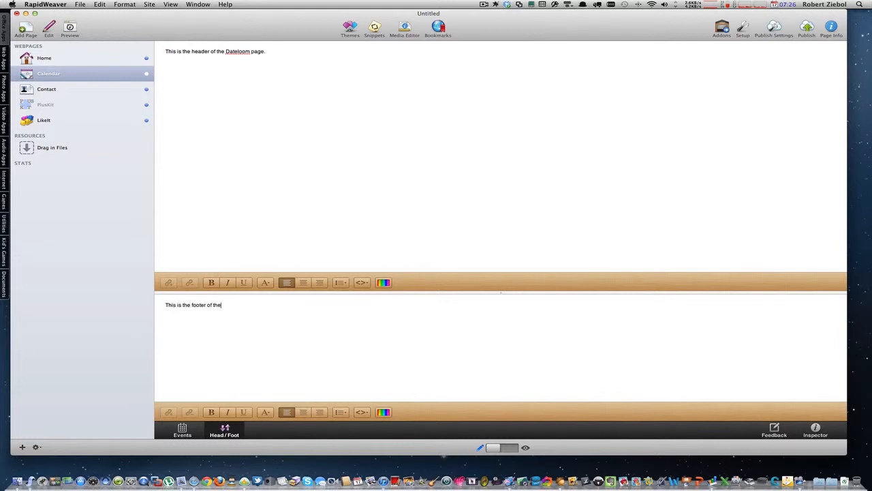
type("Dateloom p")
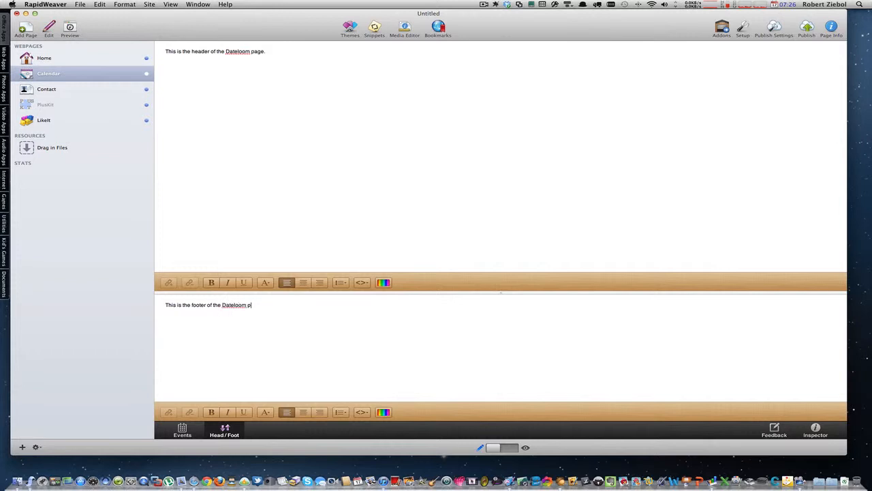
type("page.")
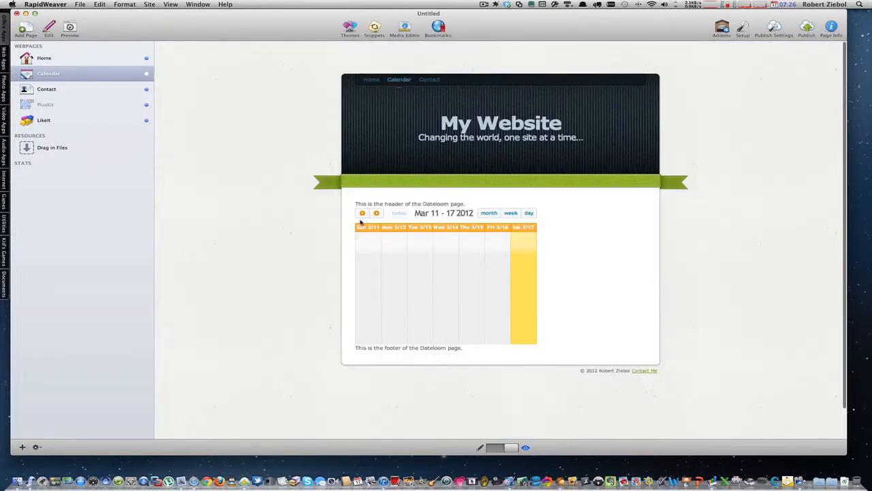
- Search the Themes collection for 'slate' and apply a Slate theme to the site
left_click(349, 27)
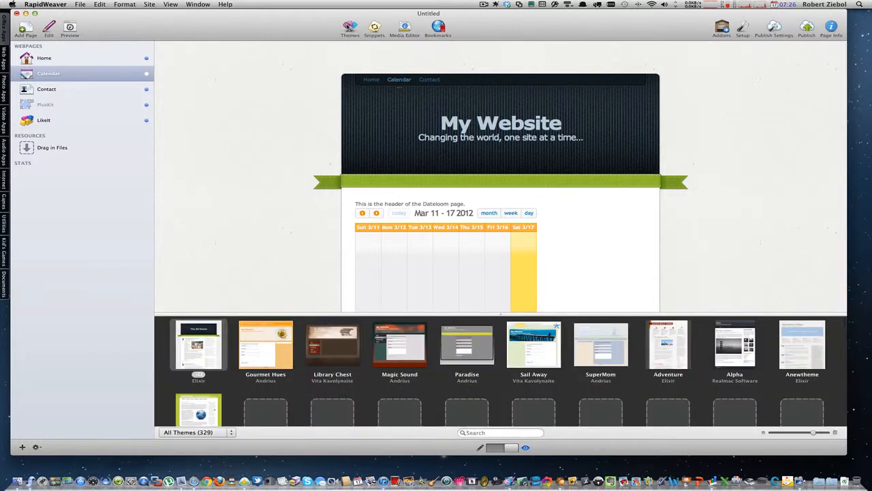
type("slate")
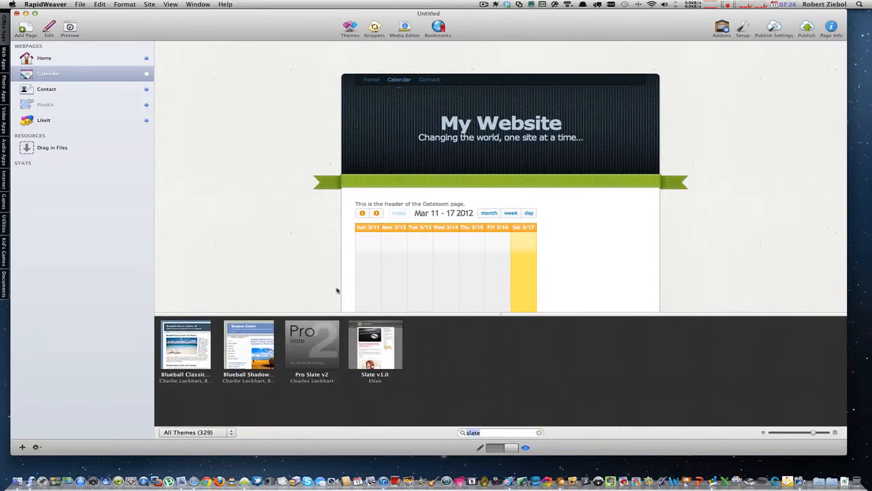
left_click(375, 344)
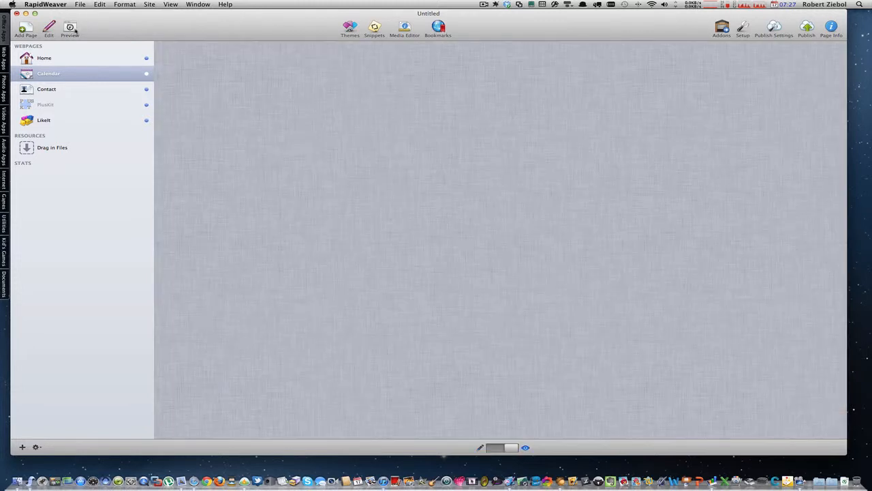
left_click(49, 74)
type("@impor")
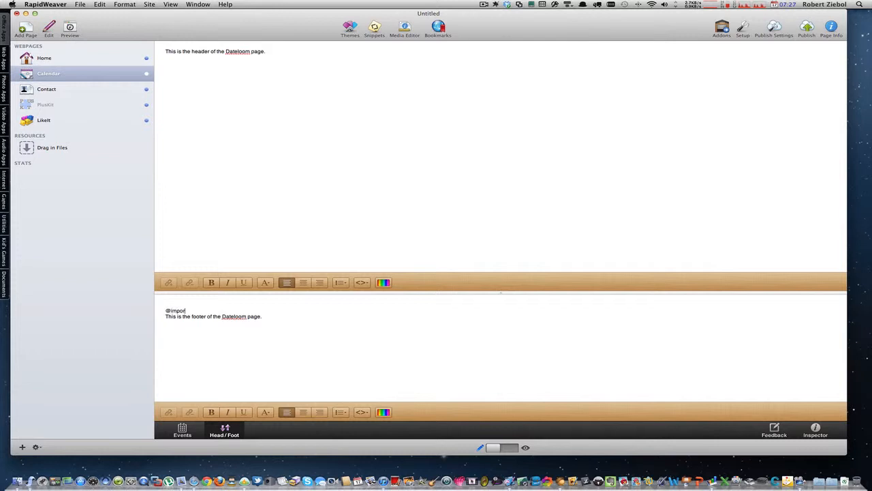
type("t((")
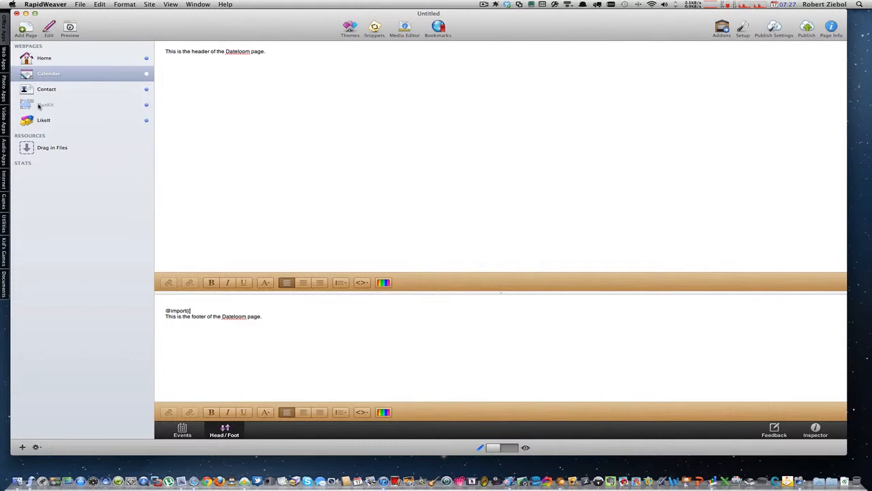
type("(LikeIt")
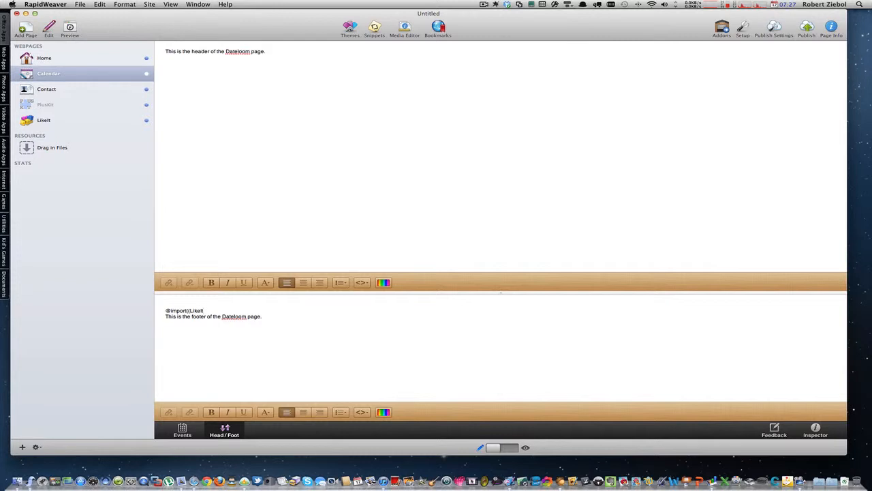
type(")")
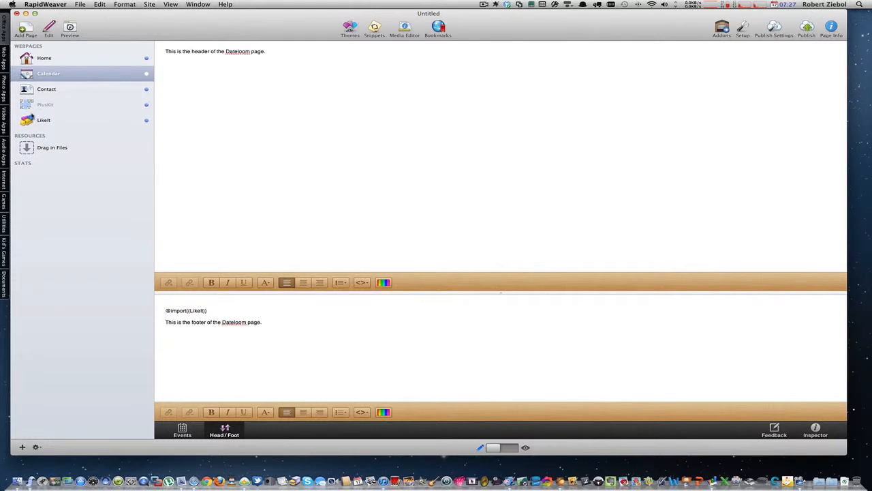
mouse_move(94, 26)
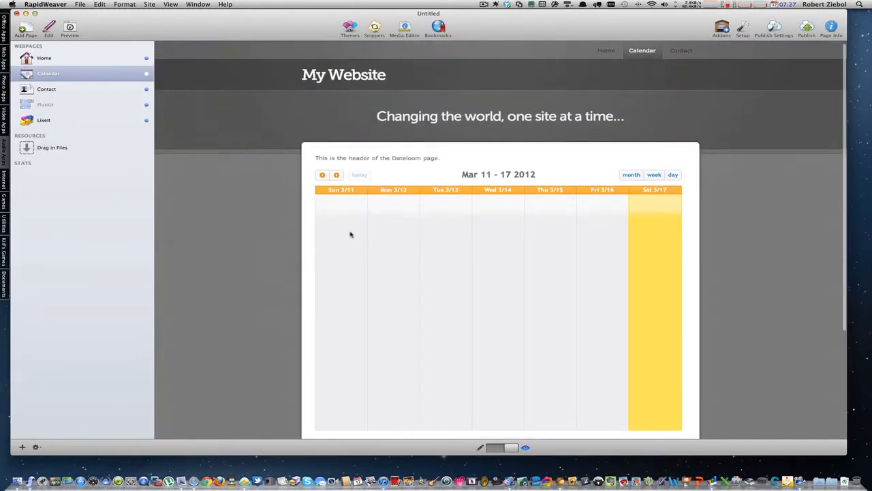
scroll("down", 3)
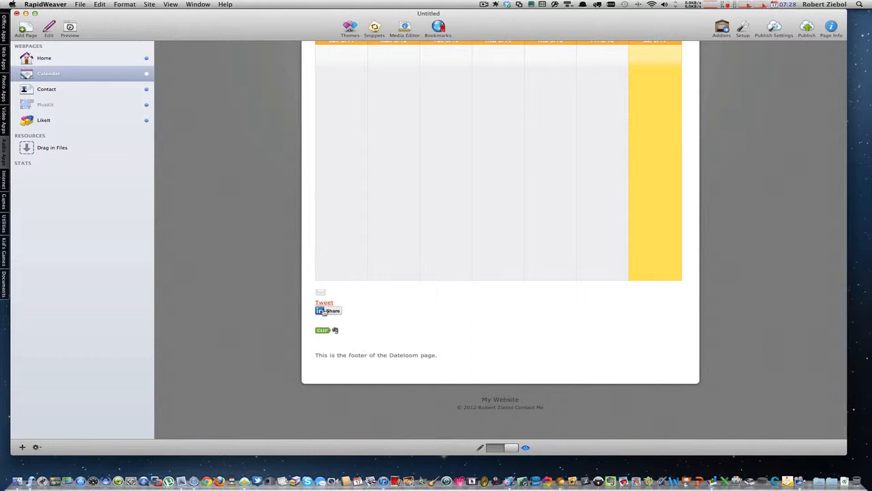
mouse_move(387, 294)
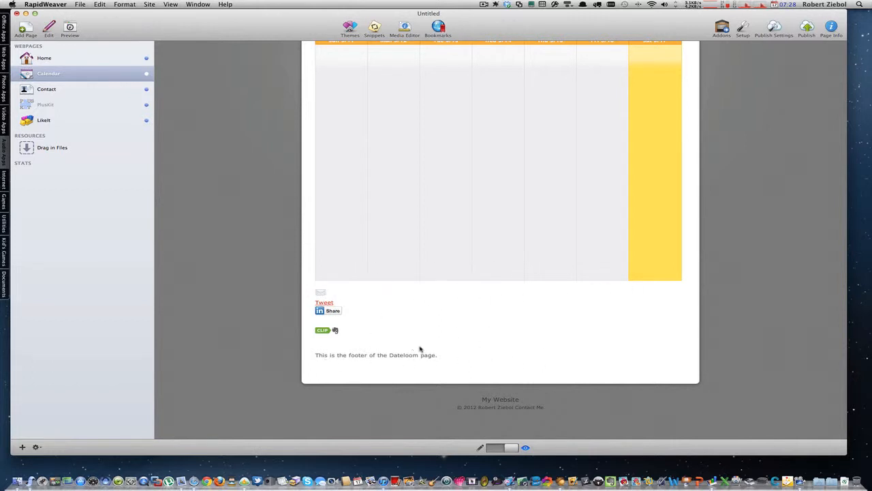
mouse_move(276, 143)
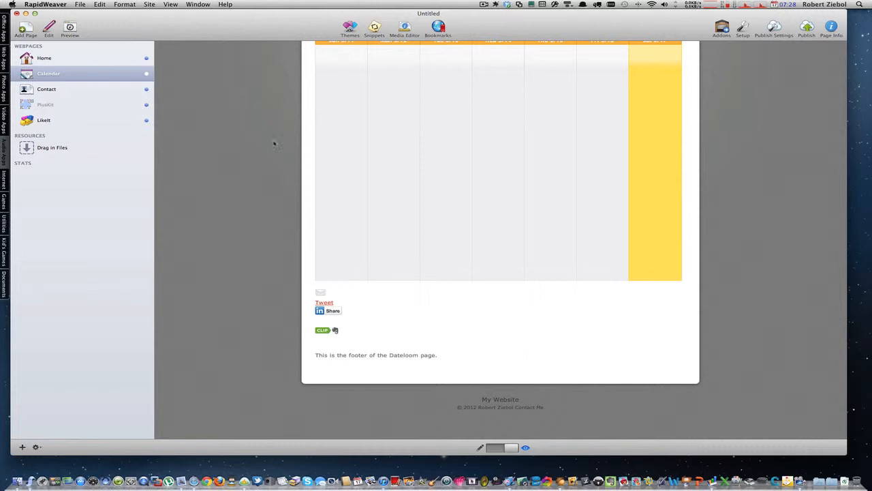
left_click(46, 88)
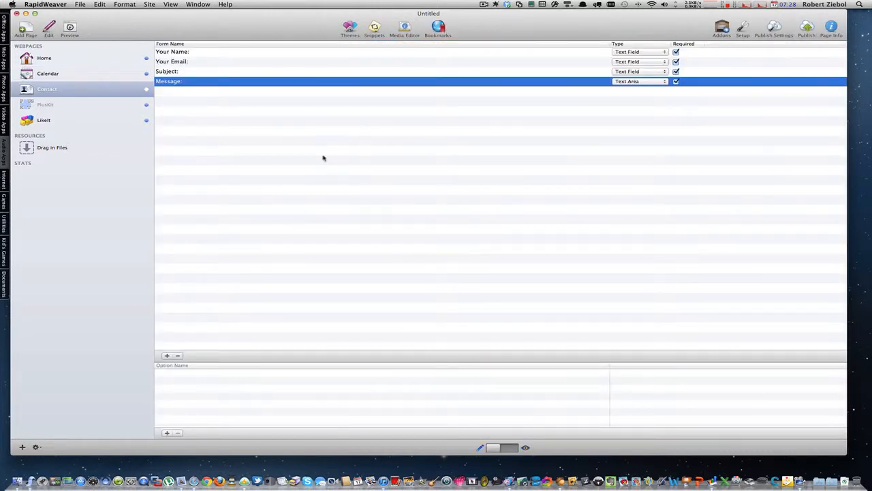
mouse_move(452, 111)
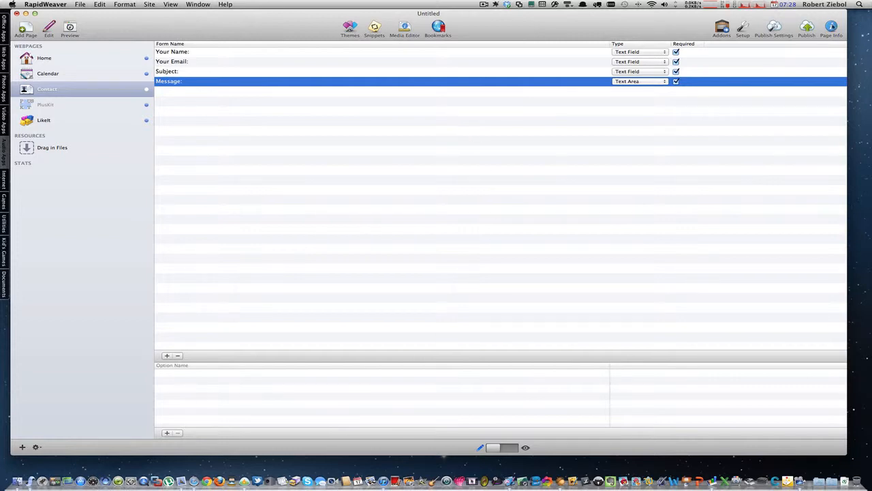
left_click(832, 28)
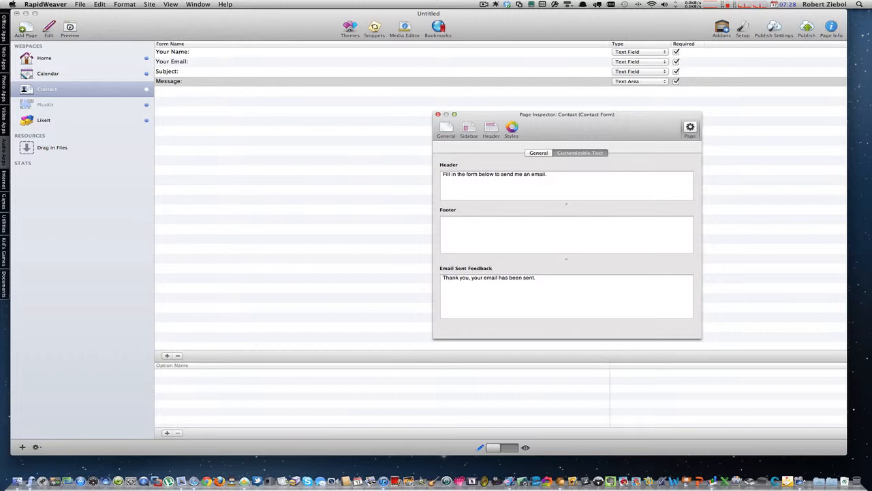
type("@import")
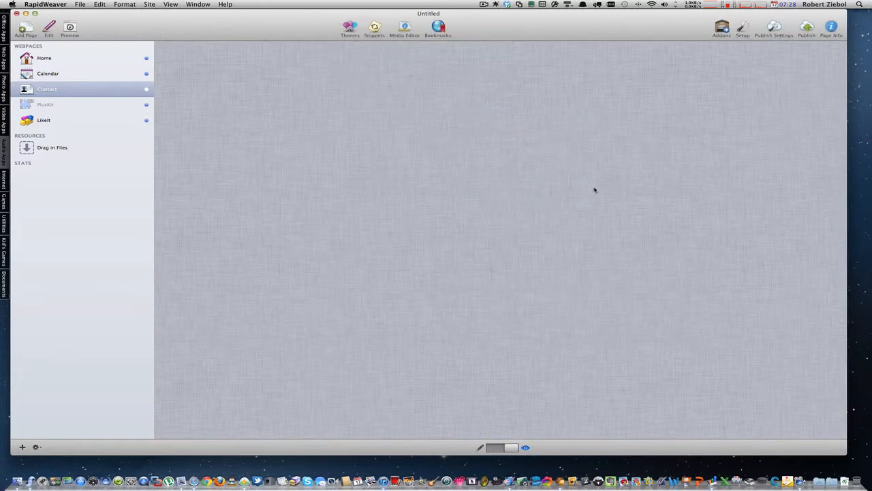
- Preview the Contact page to confirm the Like It buttons appear below the form
left_click(47, 89)
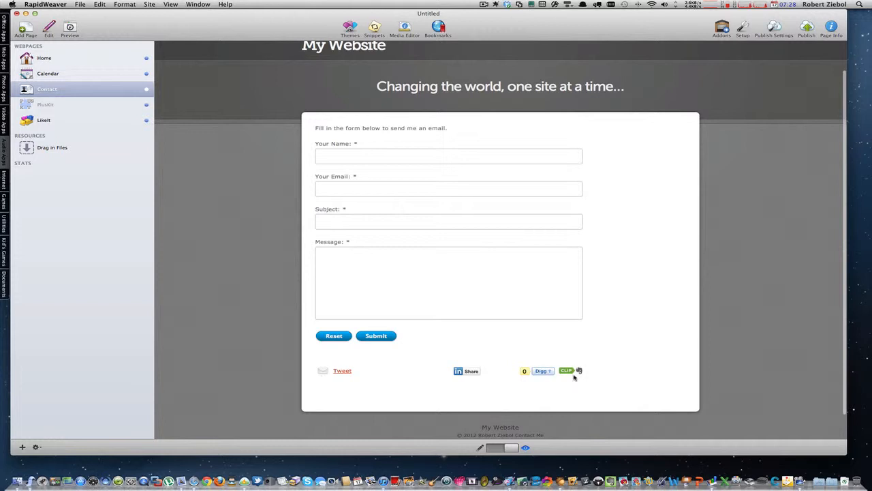
mouse_move(261, 319)
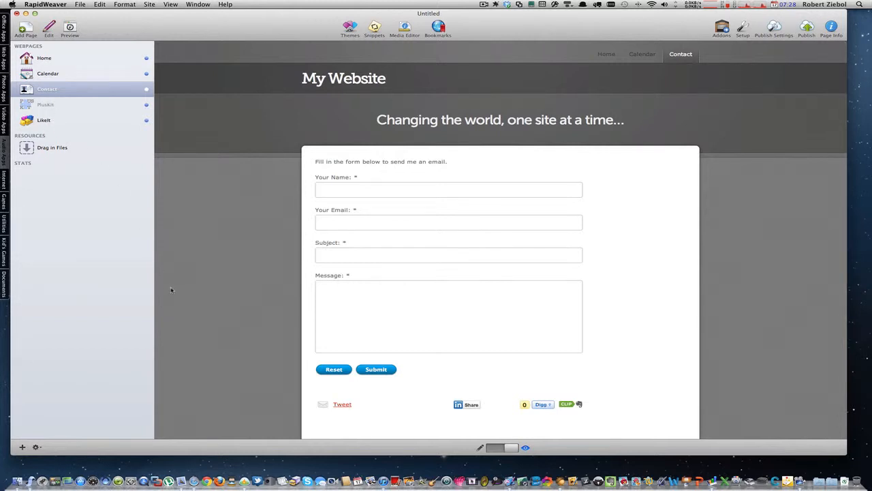
mouse_move(185, 319)
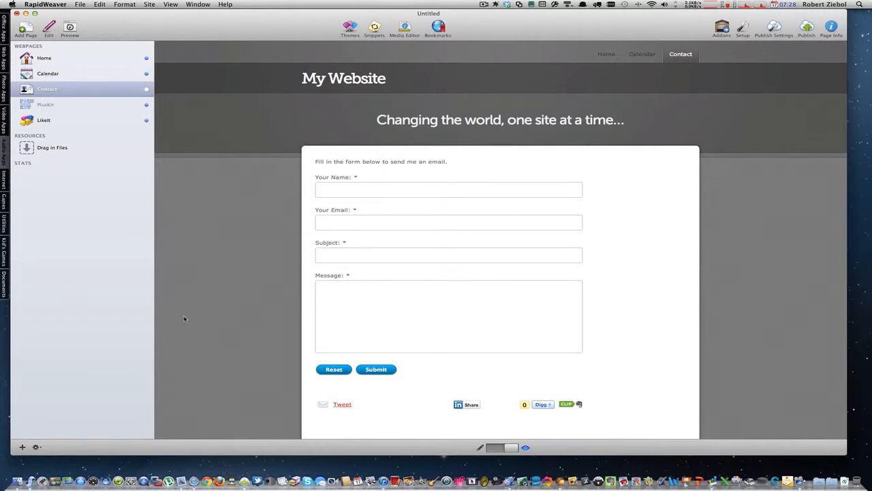
mouse_move(62, 53)
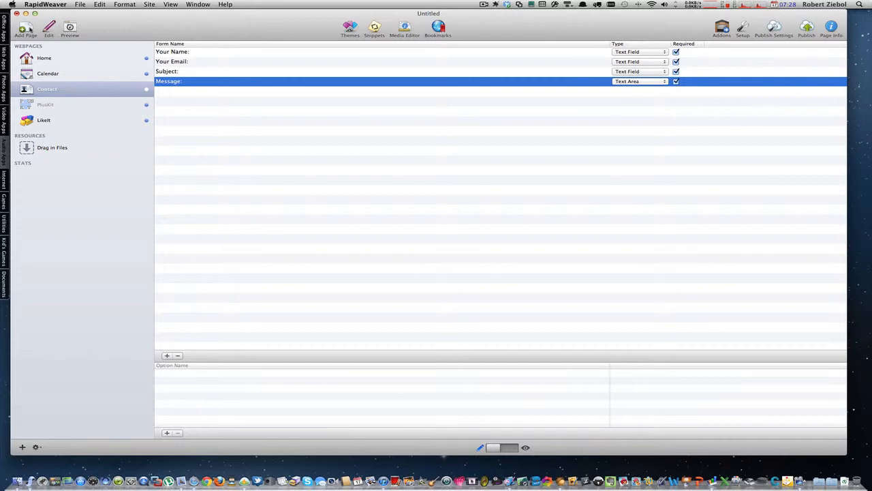
- Browse the Add Page chooser's page types and cancel without adding a page
left_click(24, 30)
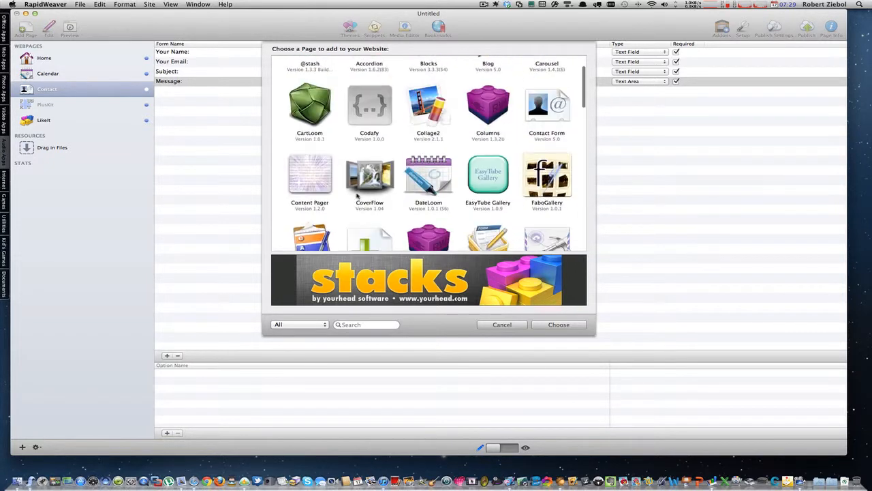
scroll("down", 3)
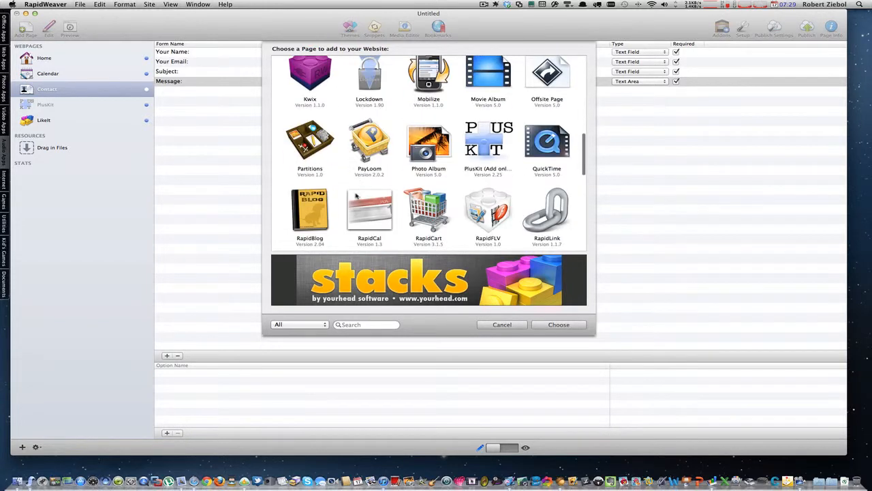
left_click(428, 211)
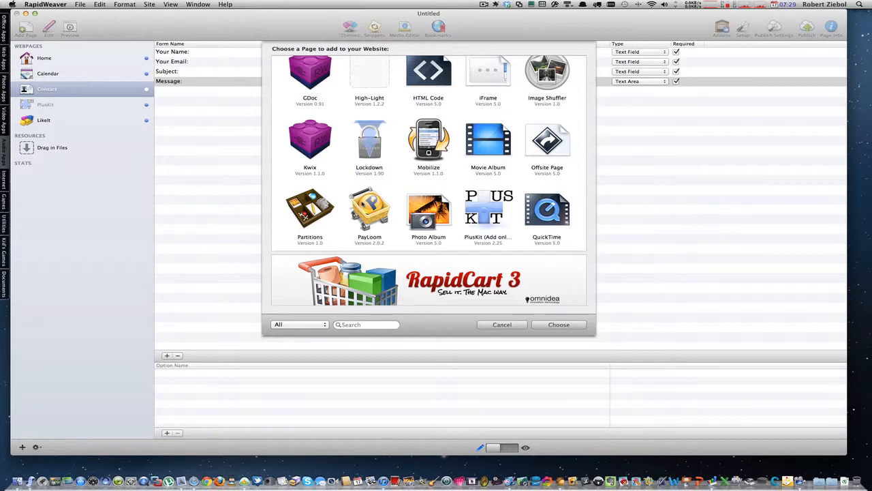
left_click(502, 324)
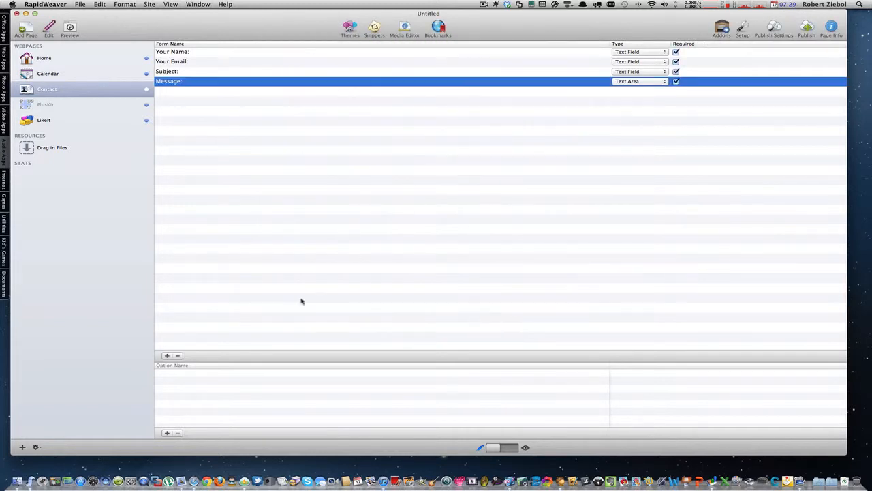
mouse_move(108, 135)
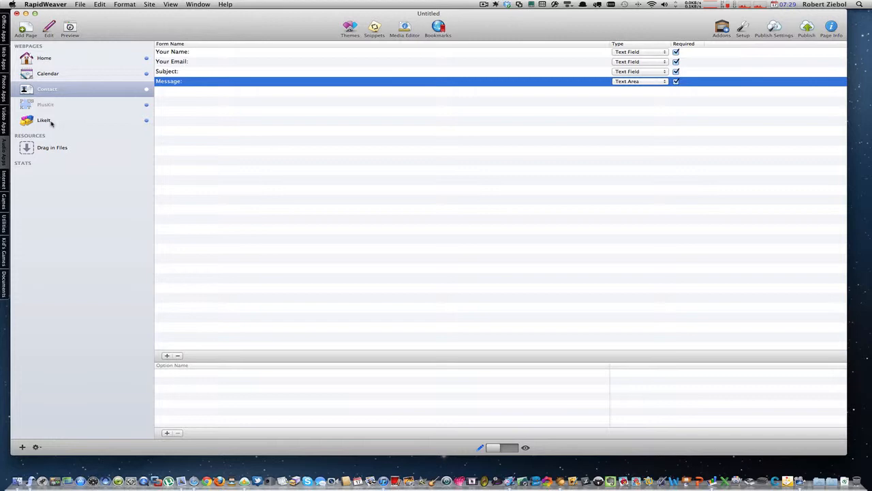
- Select the Likeit page in the Webpages sidebar to show its Like It stack and settings
left_click(43, 57)
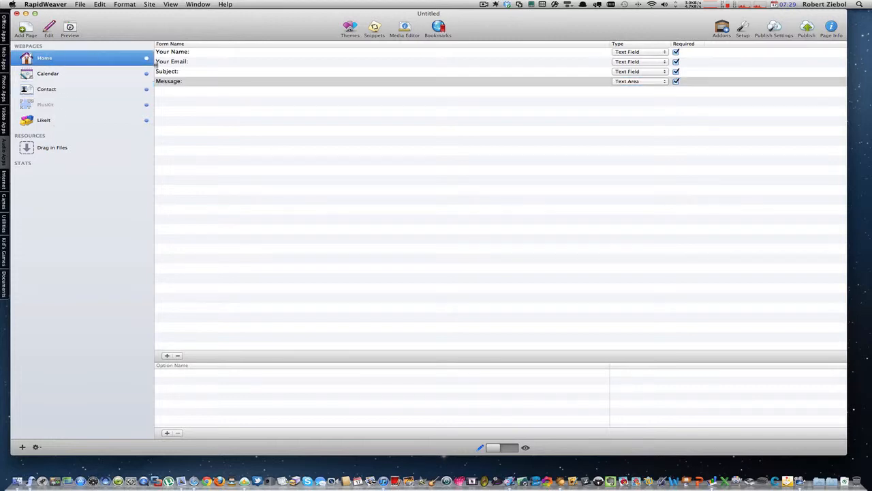
left_click(43, 120)
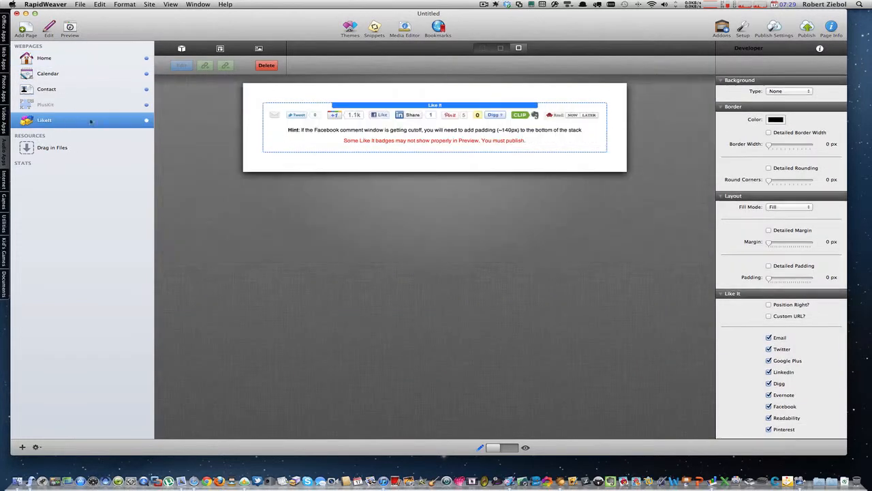